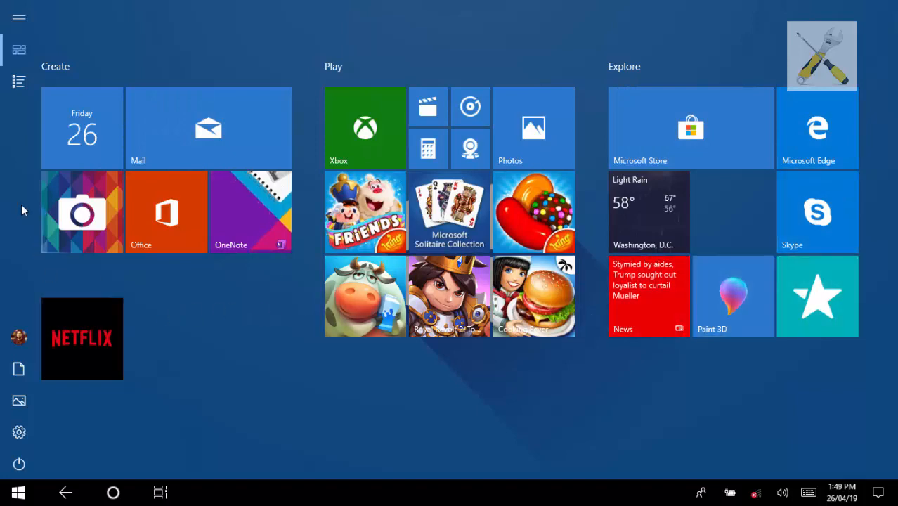
Scroll through the full alphabetical app list, then open the Action Center quick actions panel
{"action": "left_click", "coordinate": [19, 19]}
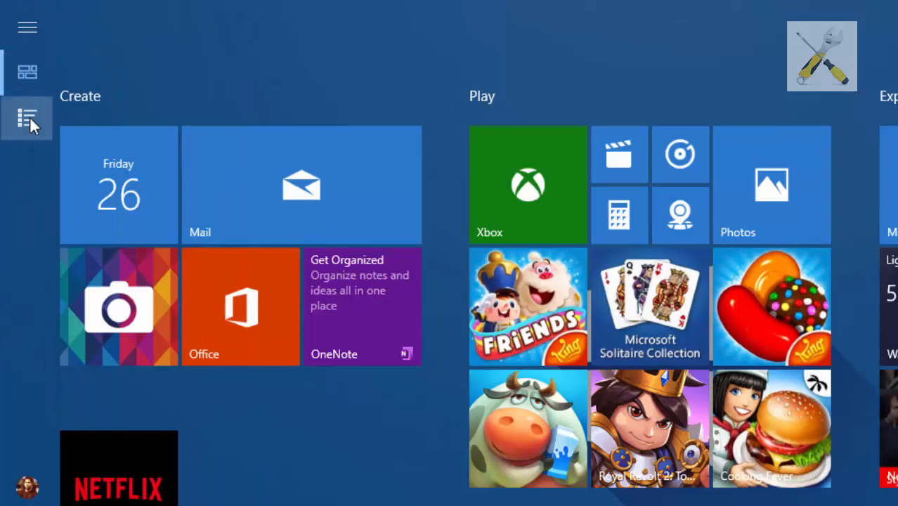
{"action": "left_click", "coordinate": [27, 117]}
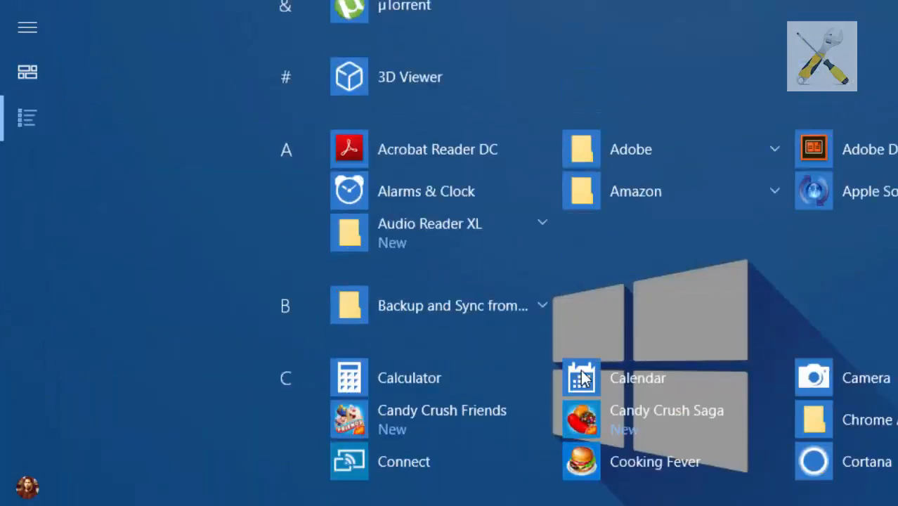
{"action": "scroll", "scroll_direction": "down", "scroll_amount": 3}
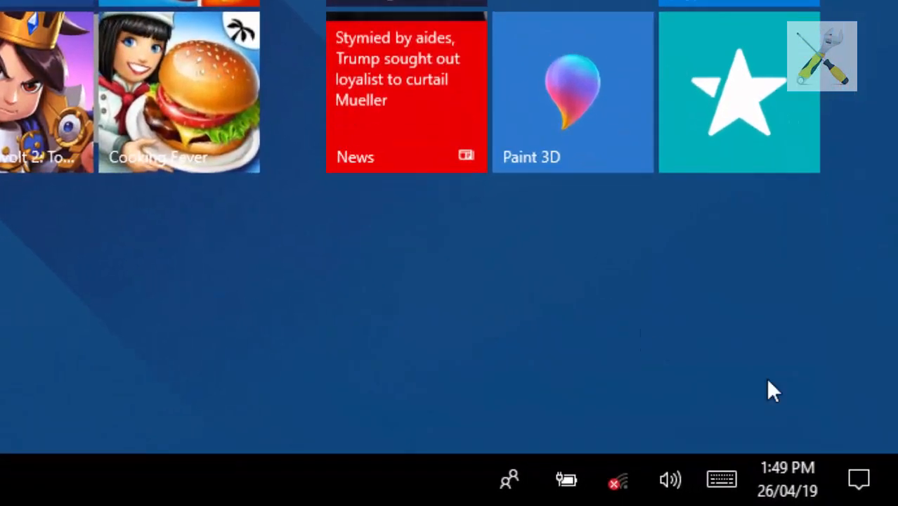
{"action": "left_click", "coordinate": [858, 479]}
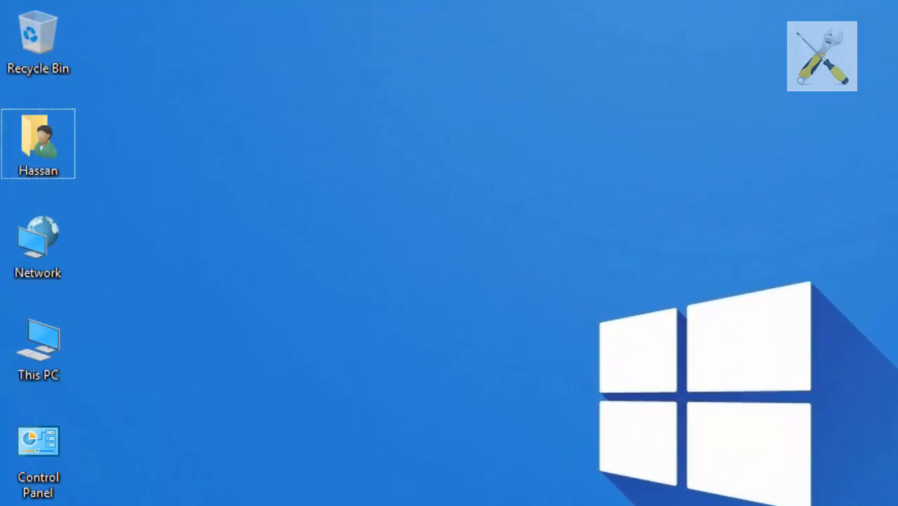
{"action": "mouse_move", "coordinate": [266, 163]}
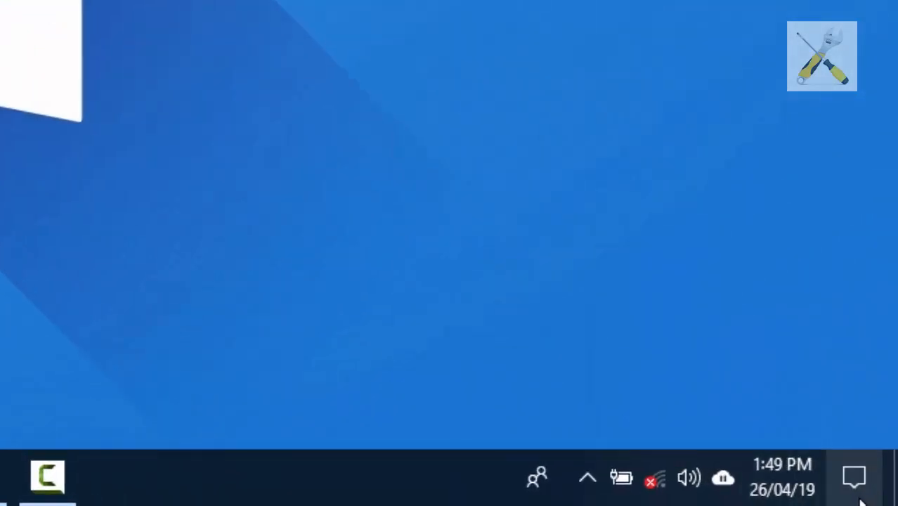
Switch tablet mode on from quick actions, dismiss the panel, then reopen Action Center
{"action": "left_click", "coordinate": [854, 477]}
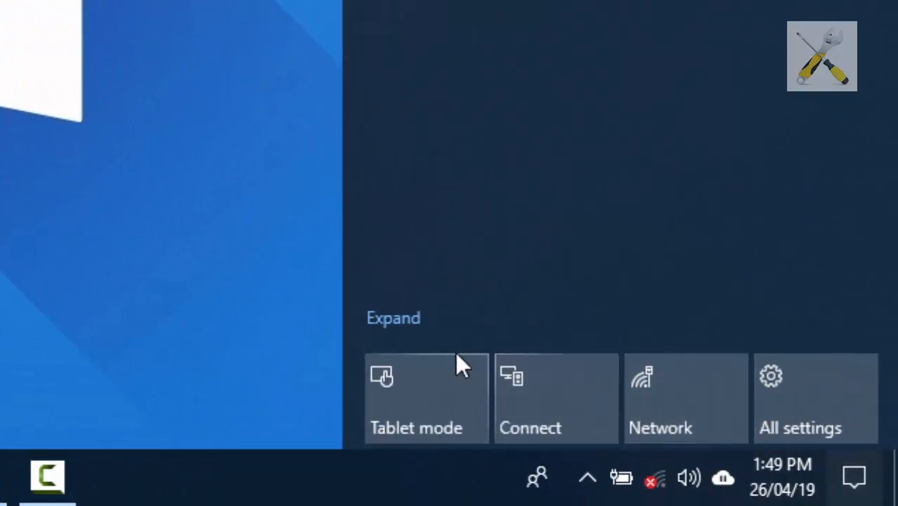
{"action": "left_click", "coordinate": [415, 399]}
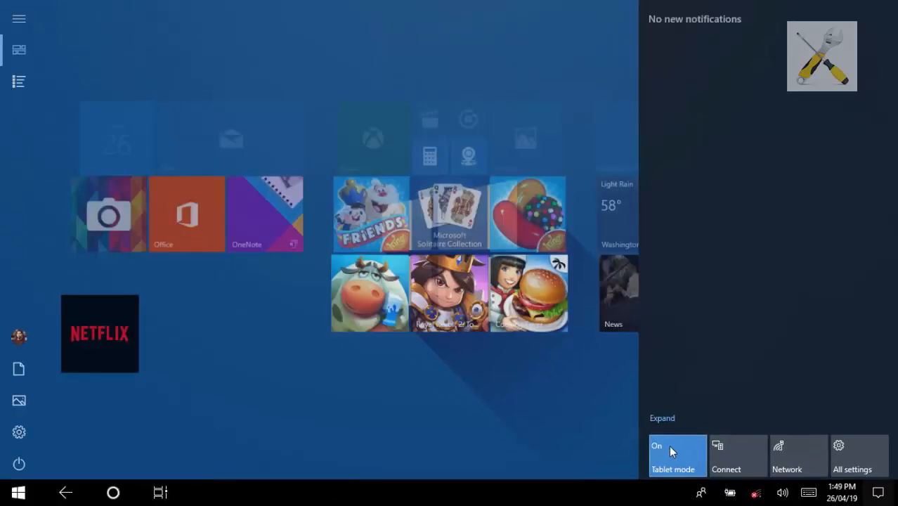
{"action": "left_click", "coordinate": [677, 455]}
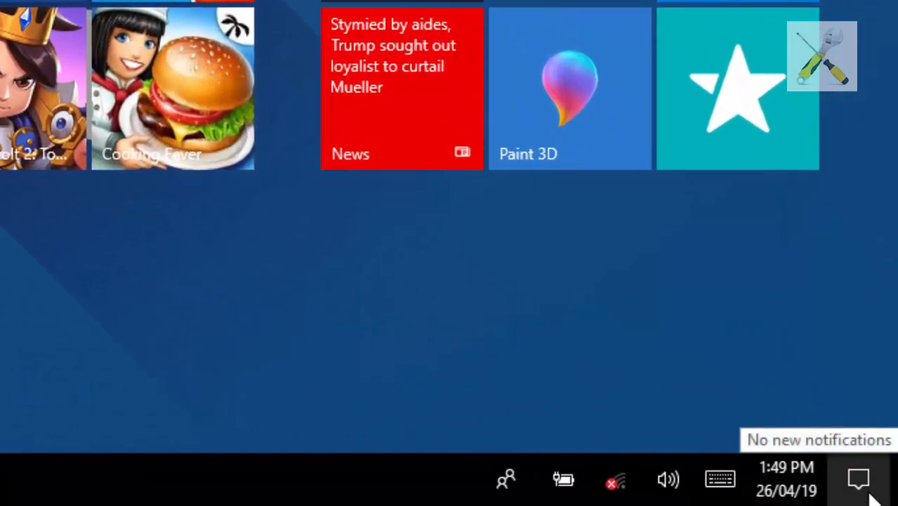
{"action": "left_click", "coordinate": [859, 479]}
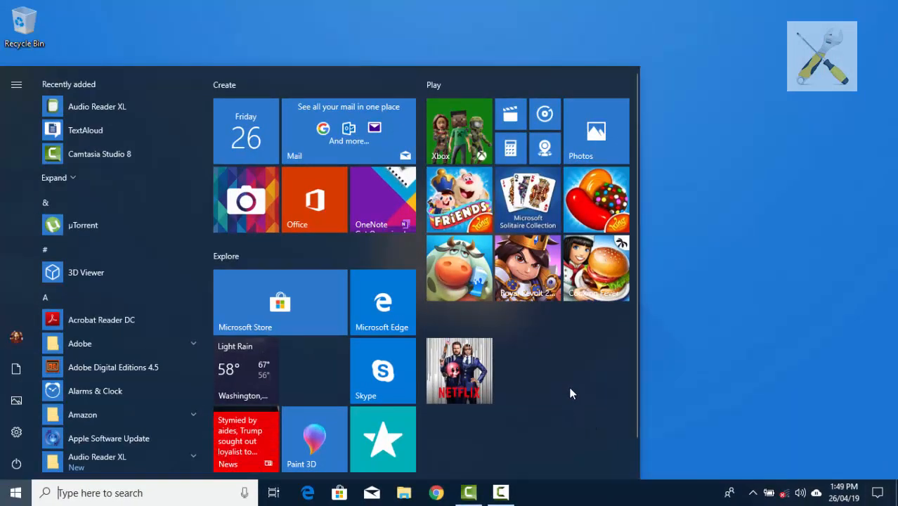
Dismiss the Start menu by clicking an empty desktop area, revealing the icons and taskbar
{"action": "left_click", "coordinate": [15, 492]}
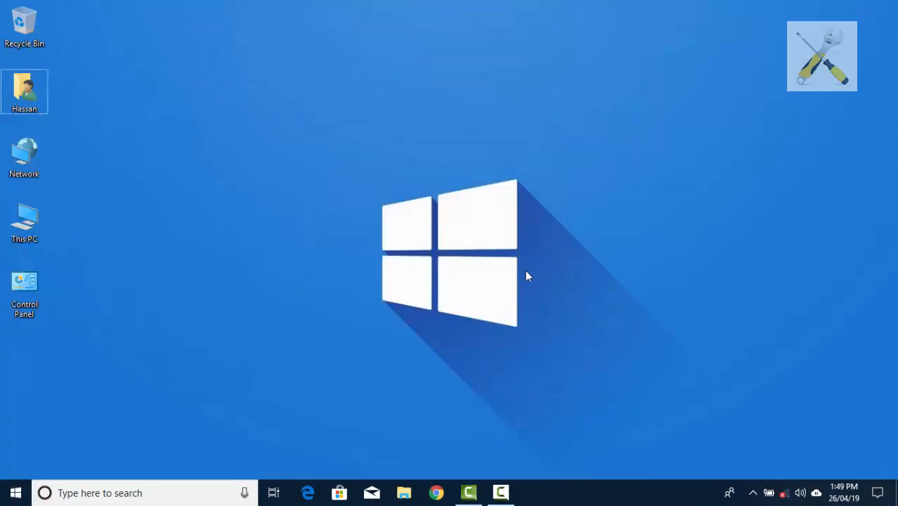
{"action": "mouse_move", "coordinate": [88, 114]}
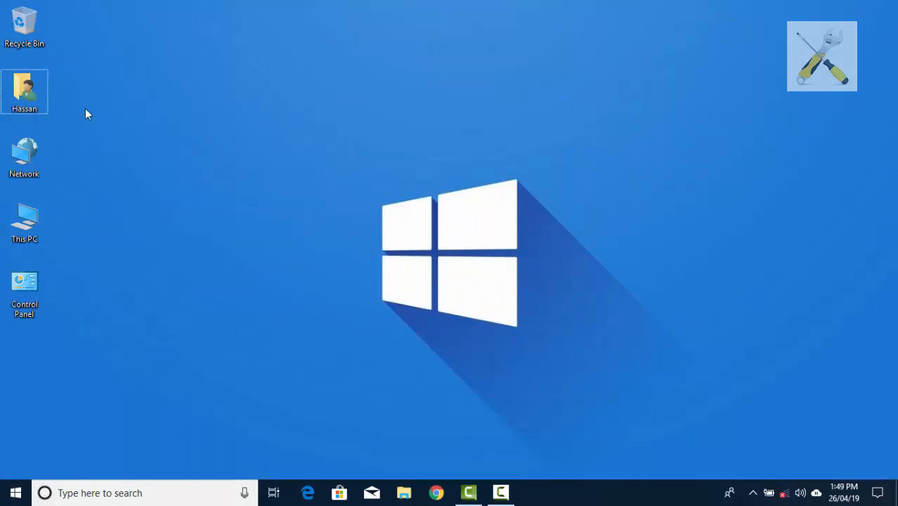